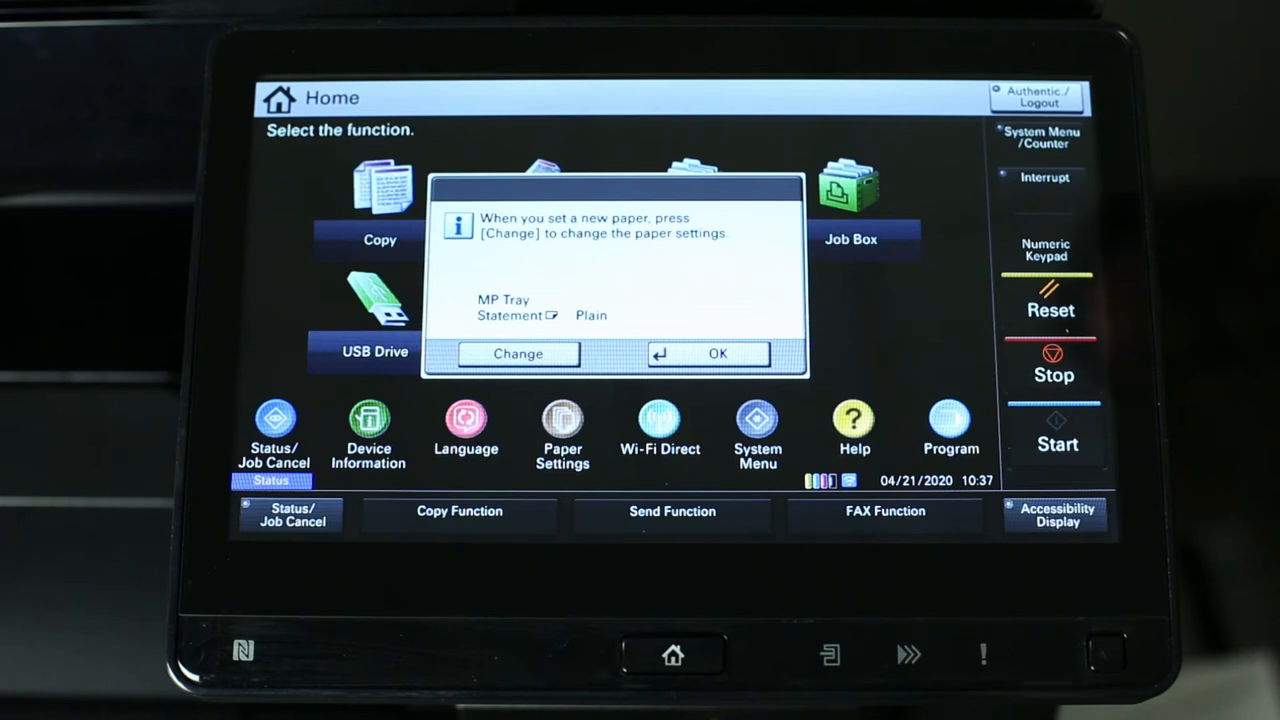
- Begin changing the tray paper settings from the paper-set prompt
{"action": "left_click", "coordinate": [518, 352]}
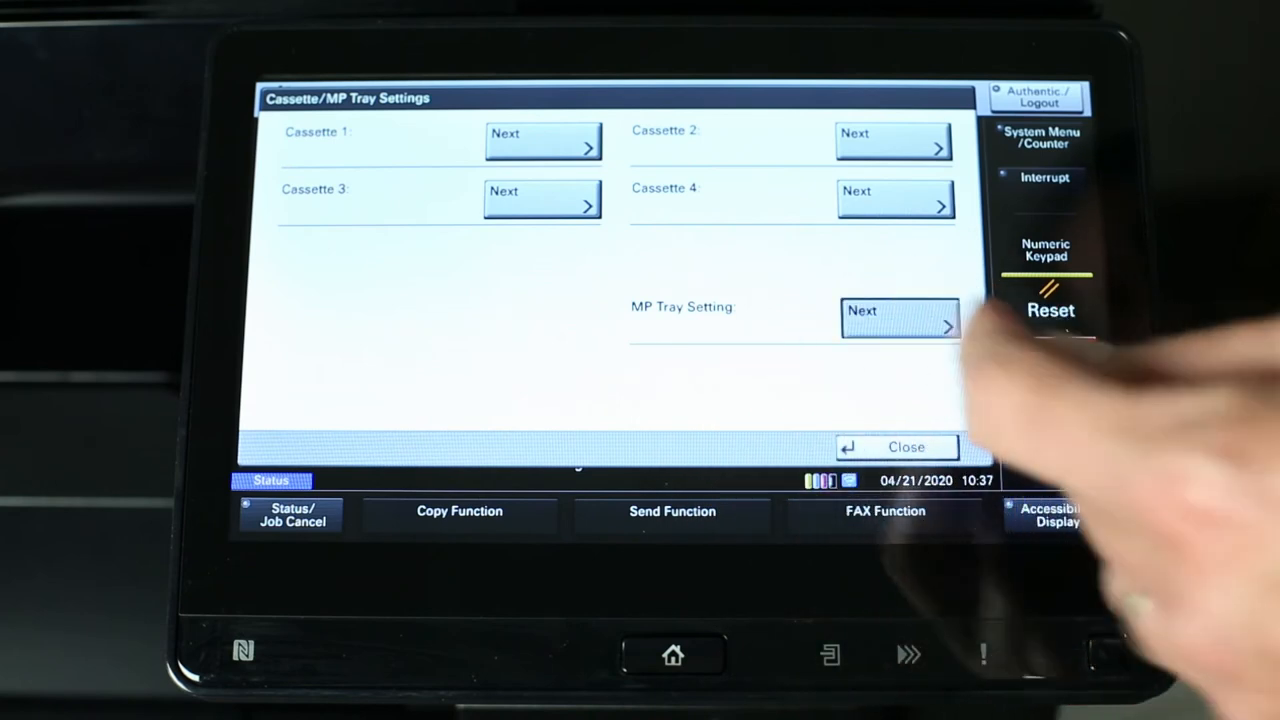
- Set the multipurpose tray's paper size to Envelope #10 from the Others sizes list
{"action": "left_click", "coordinate": [900, 318]}
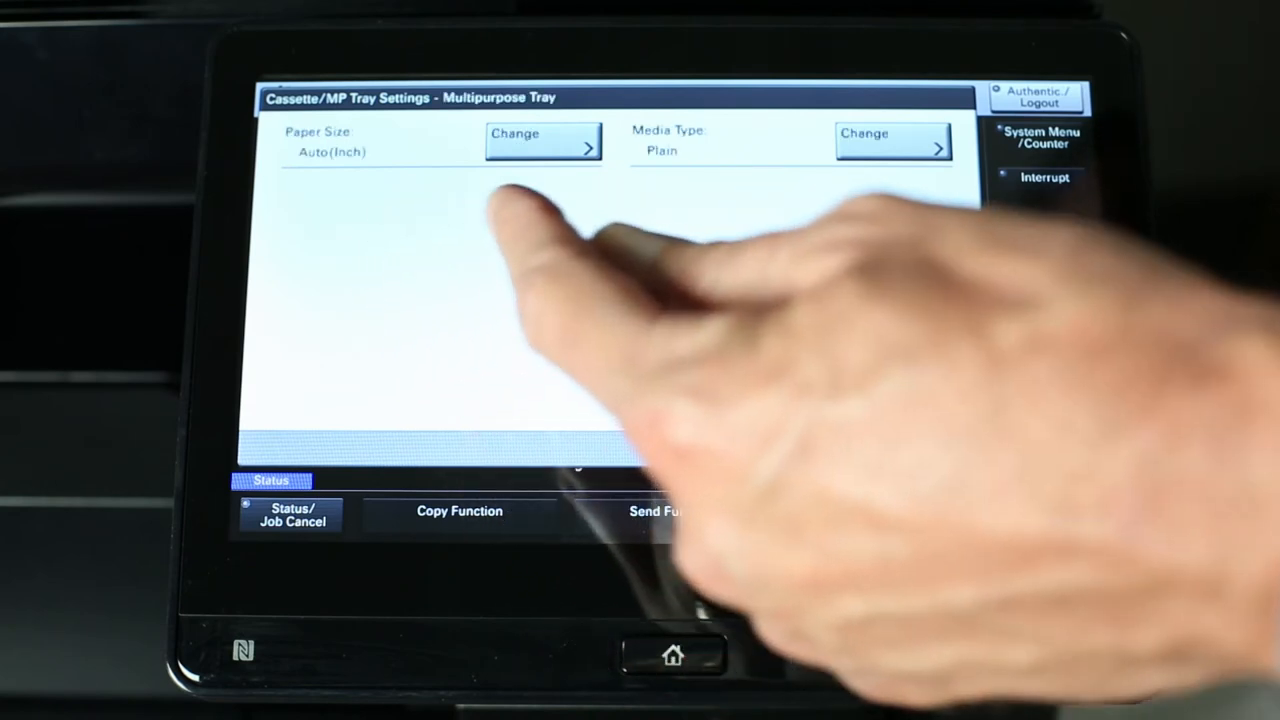
{"action": "left_click", "coordinate": [542, 140]}
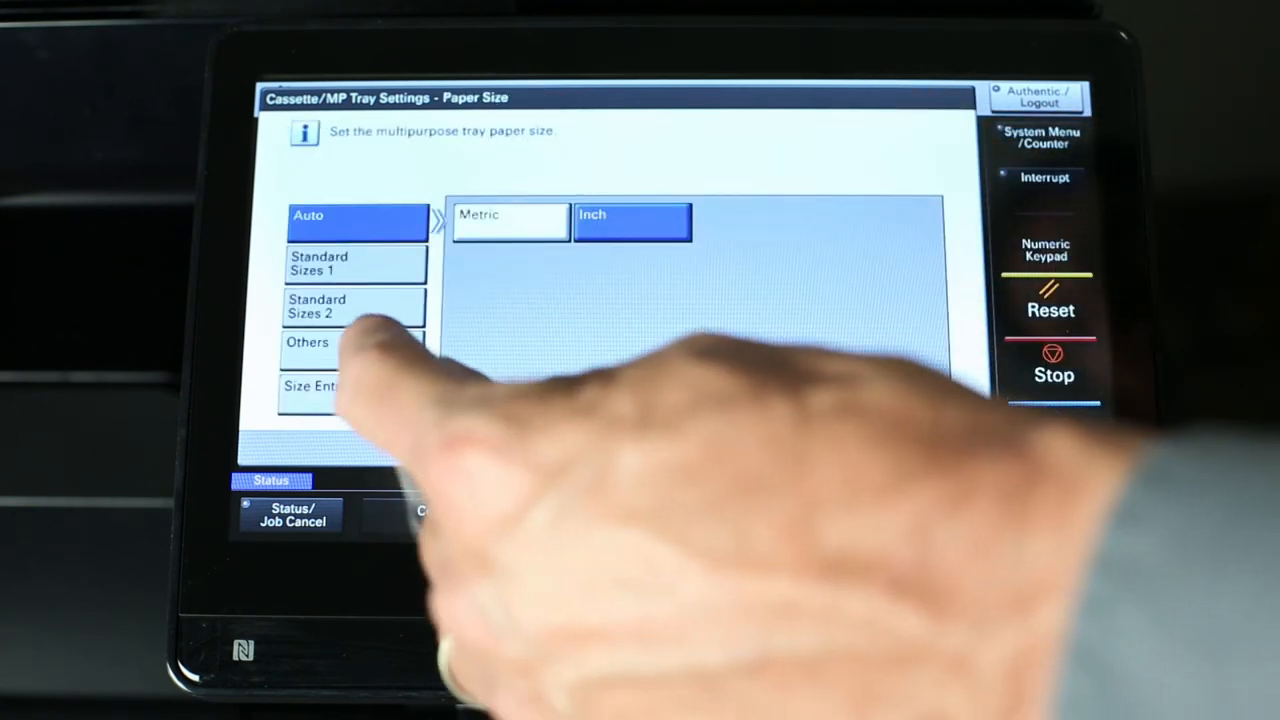
{"action": "left_click", "coordinate": [308, 342]}
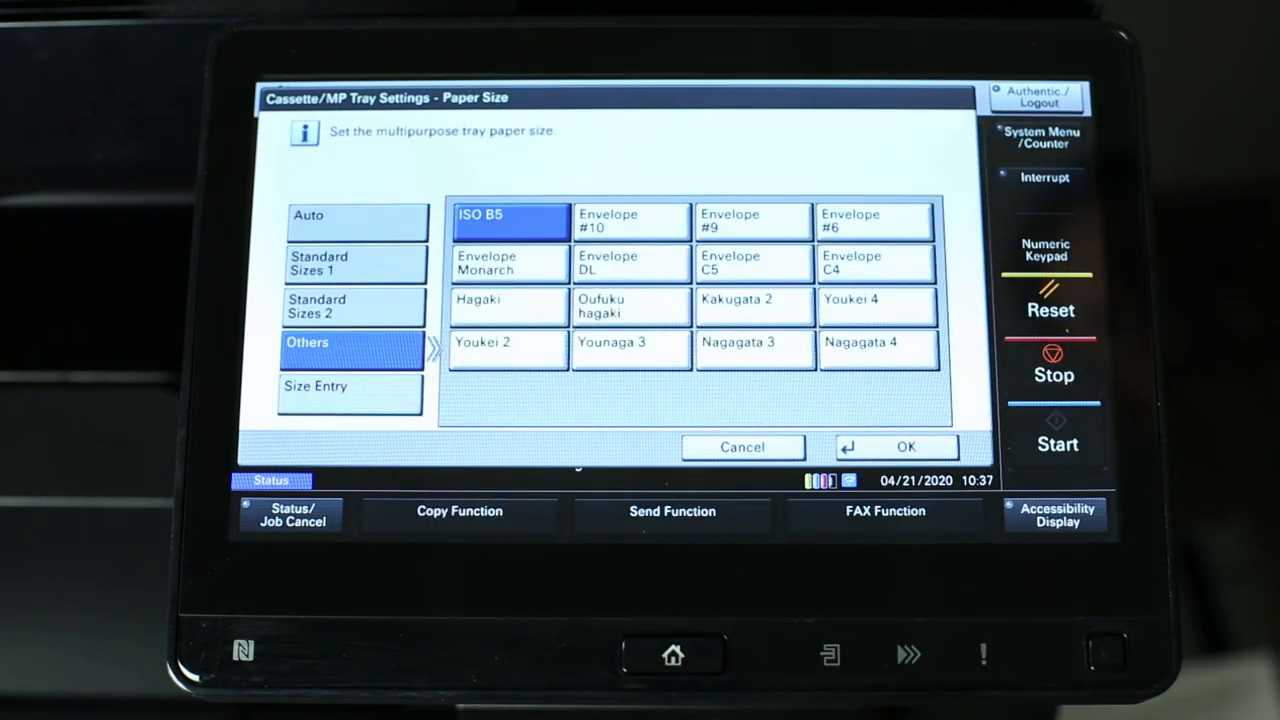
{"action": "left_click", "coordinate": [630, 220]}
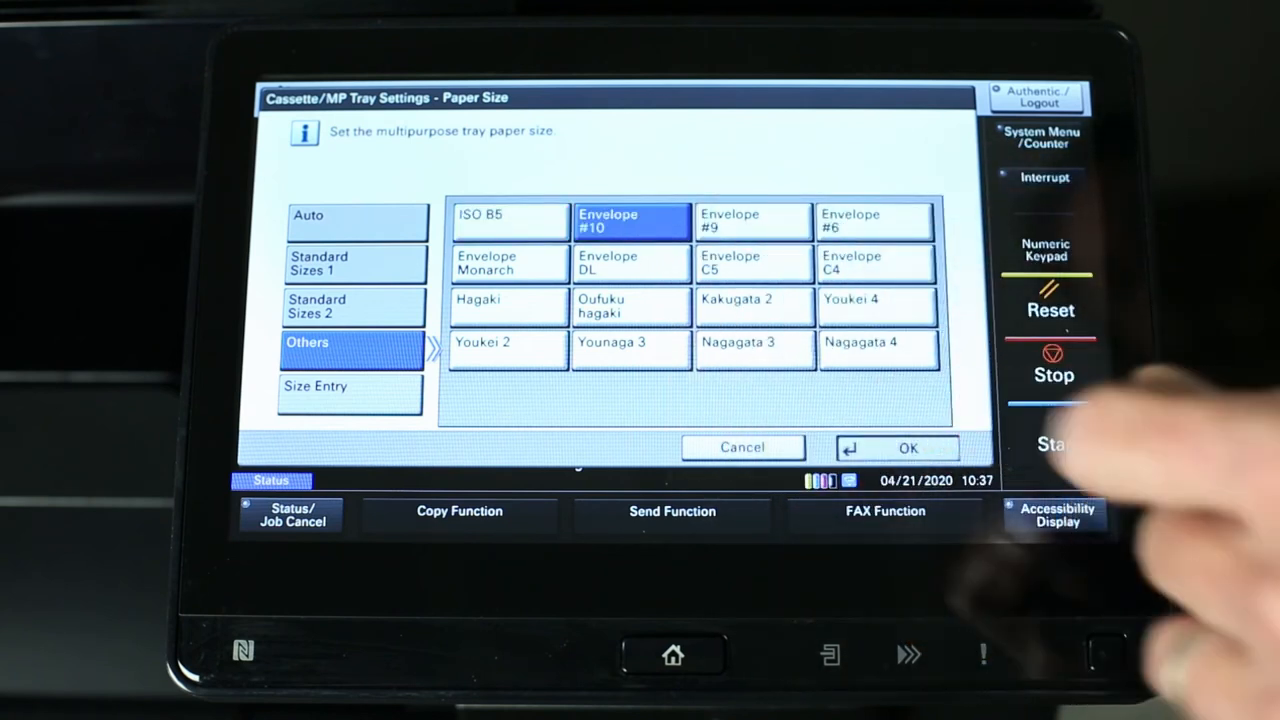
{"action": "left_click", "coordinate": [908, 448]}
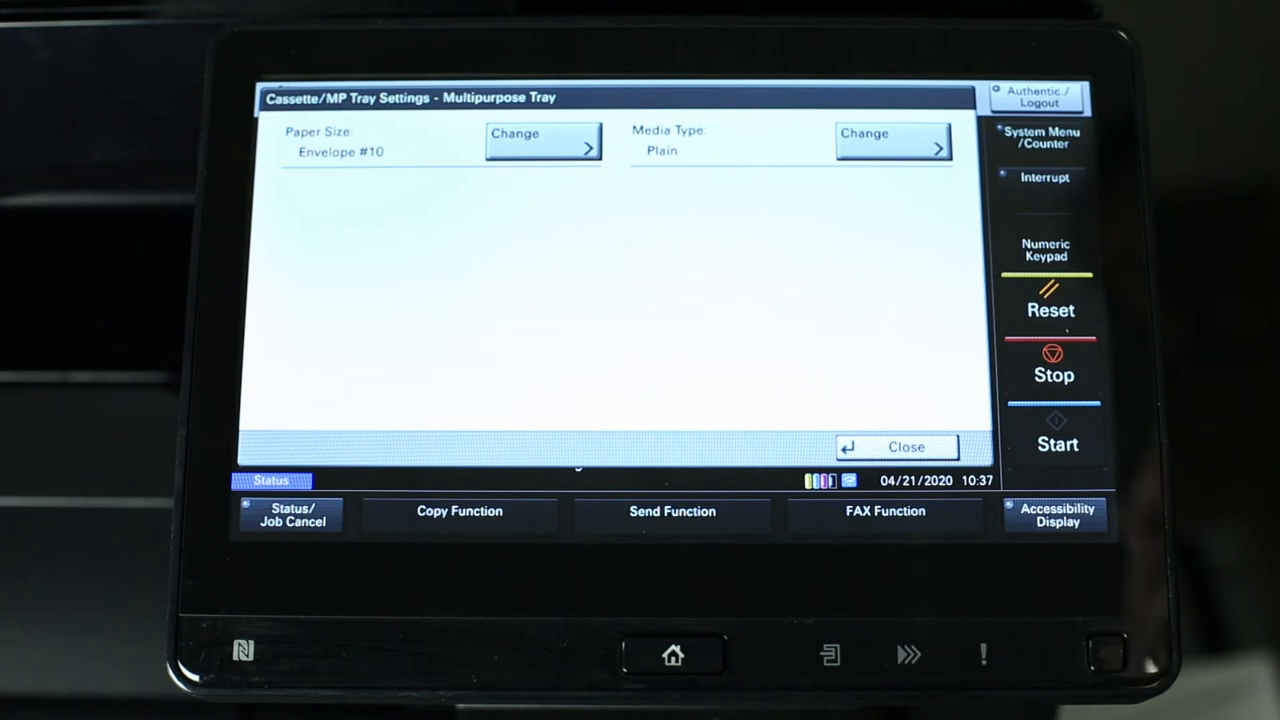
- Set the multipurpose tray's media type to Envelope and return to the tray list
{"action": "left_click", "coordinate": [892, 140]}
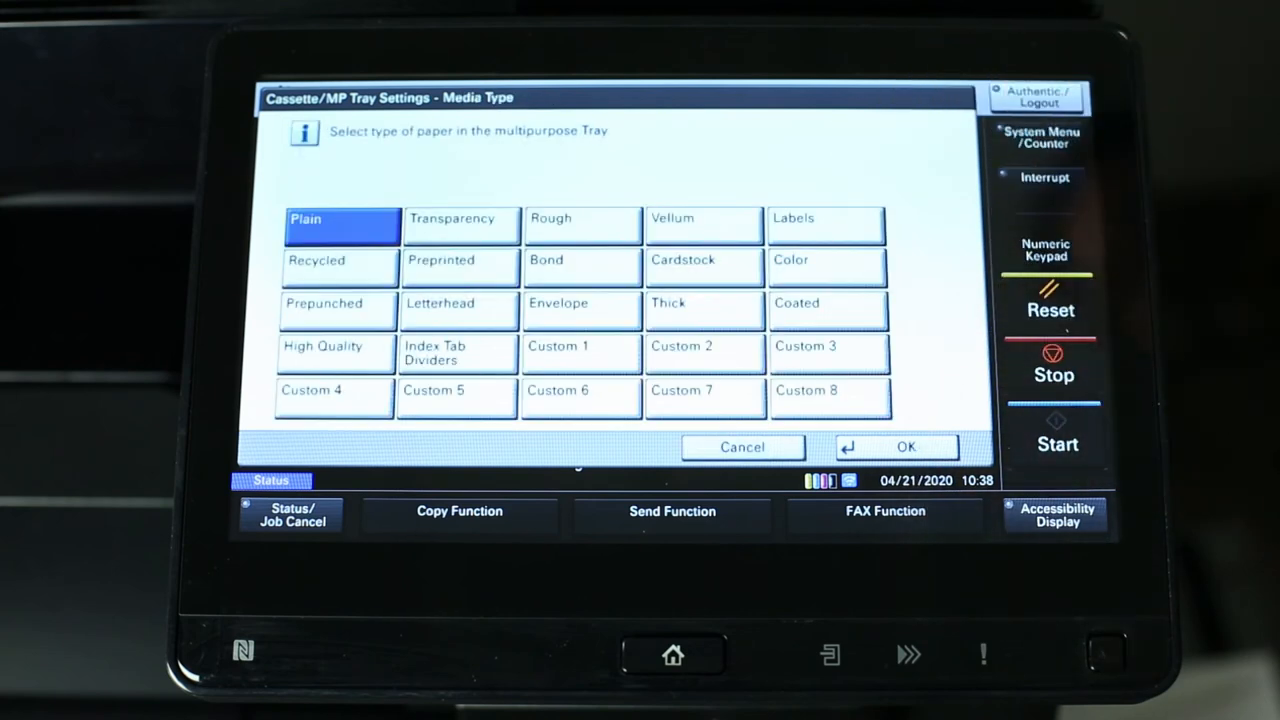
{"action": "left_click", "coordinate": [580, 310]}
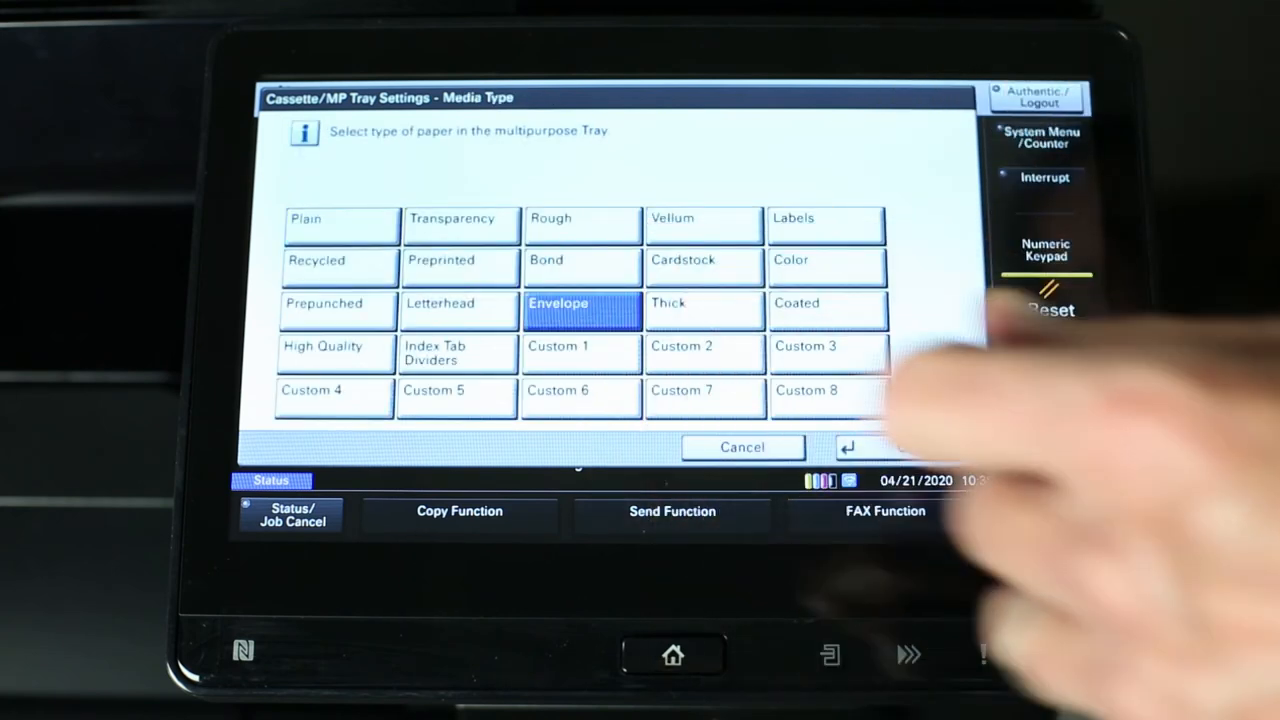
{"action": "left_click", "coordinate": [848, 448]}
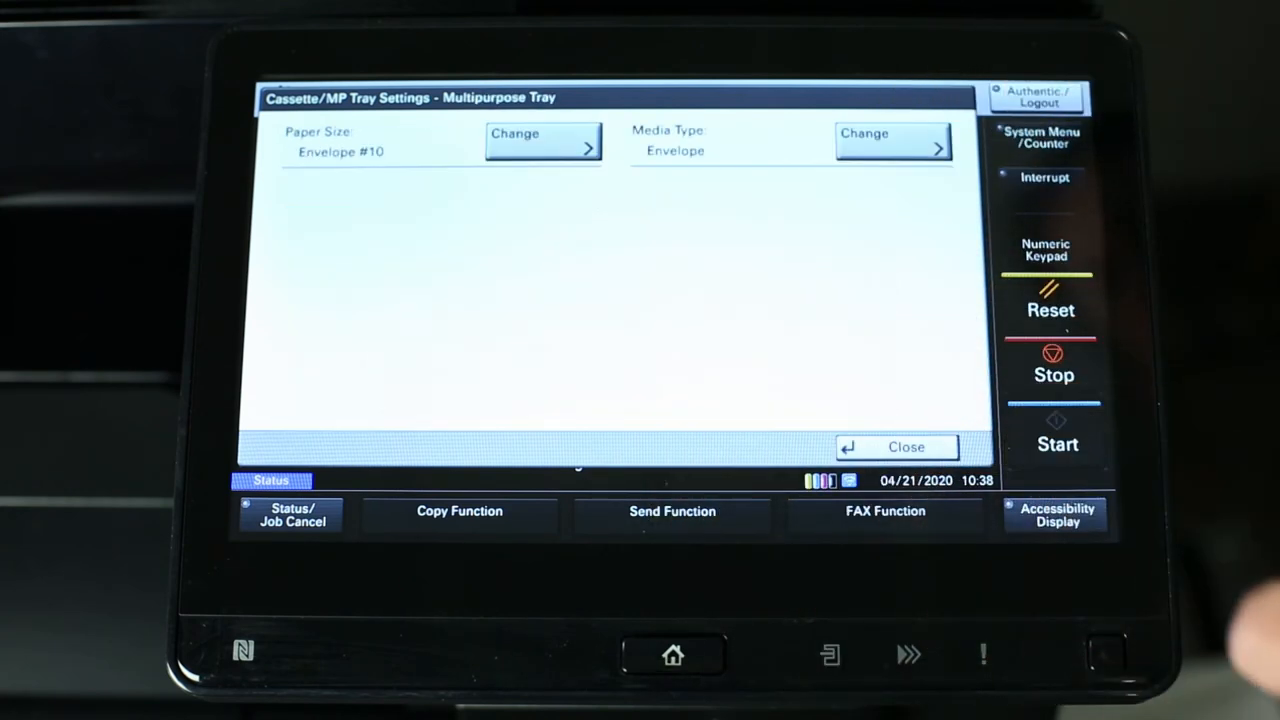
{"action": "left_click", "coordinate": [906, 448]}
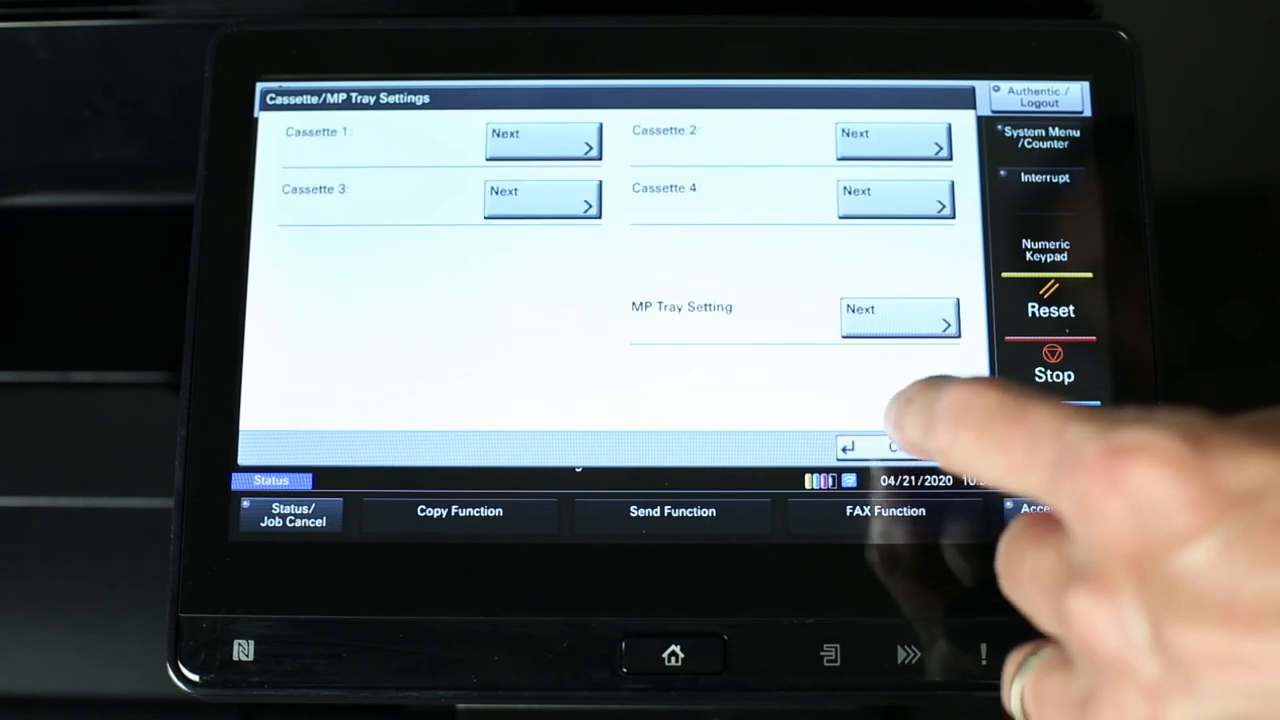
- Leave and reopen the MP tray settings via System Menu to verify Envelope #10 and Envelope are kept
{"action": "left_click", "coordinate": [672, 656]}
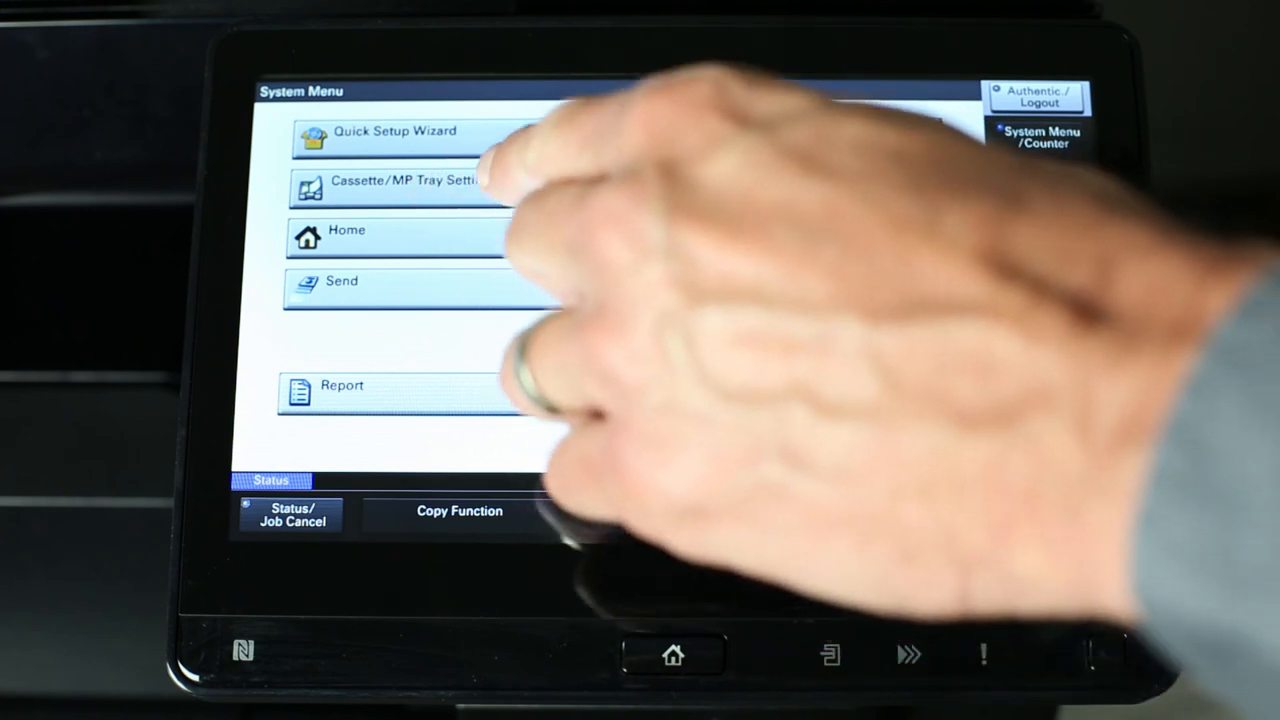
{"action": "left_click", "coordinate": [390, 186]}
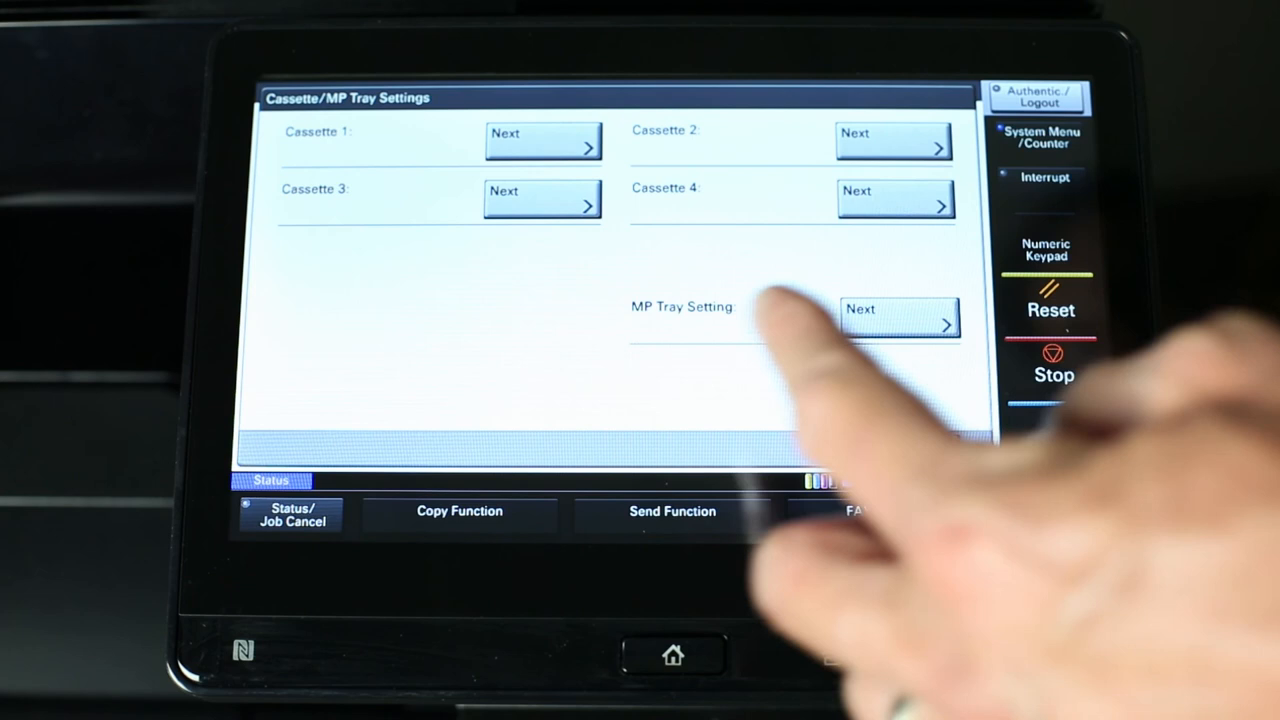
{"action": "left_click", "coordinate": [896, 318]}
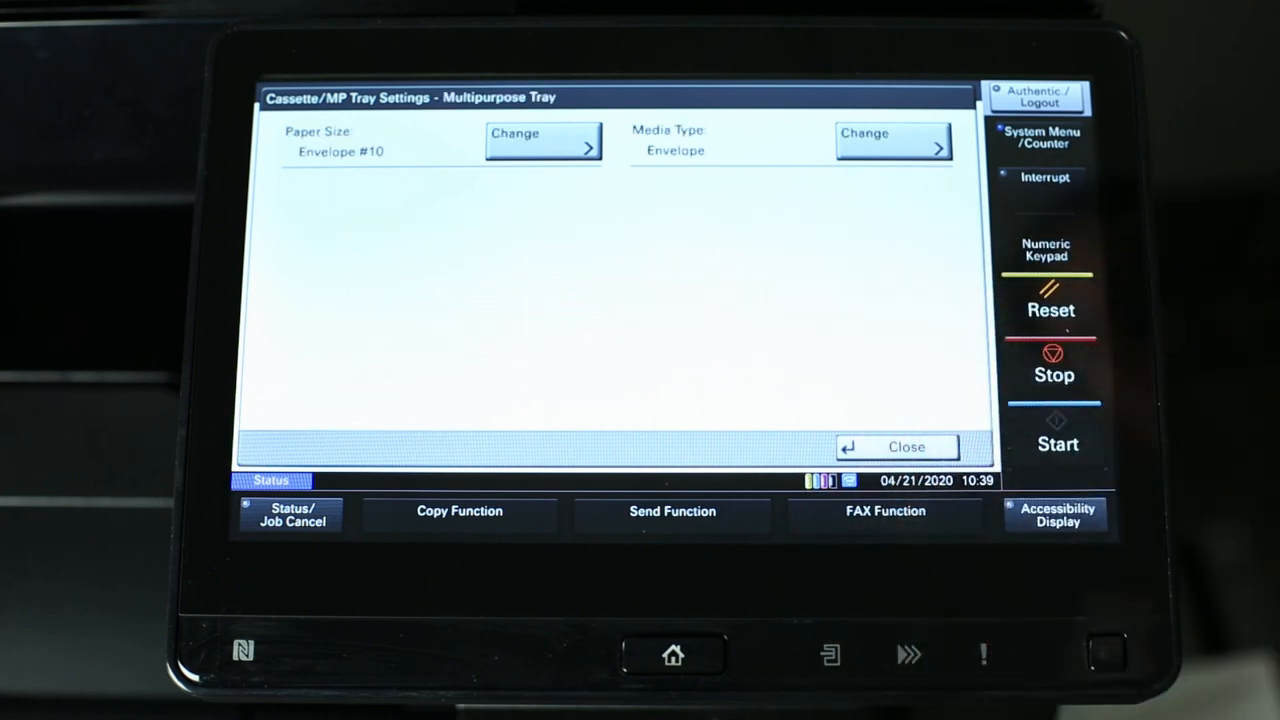